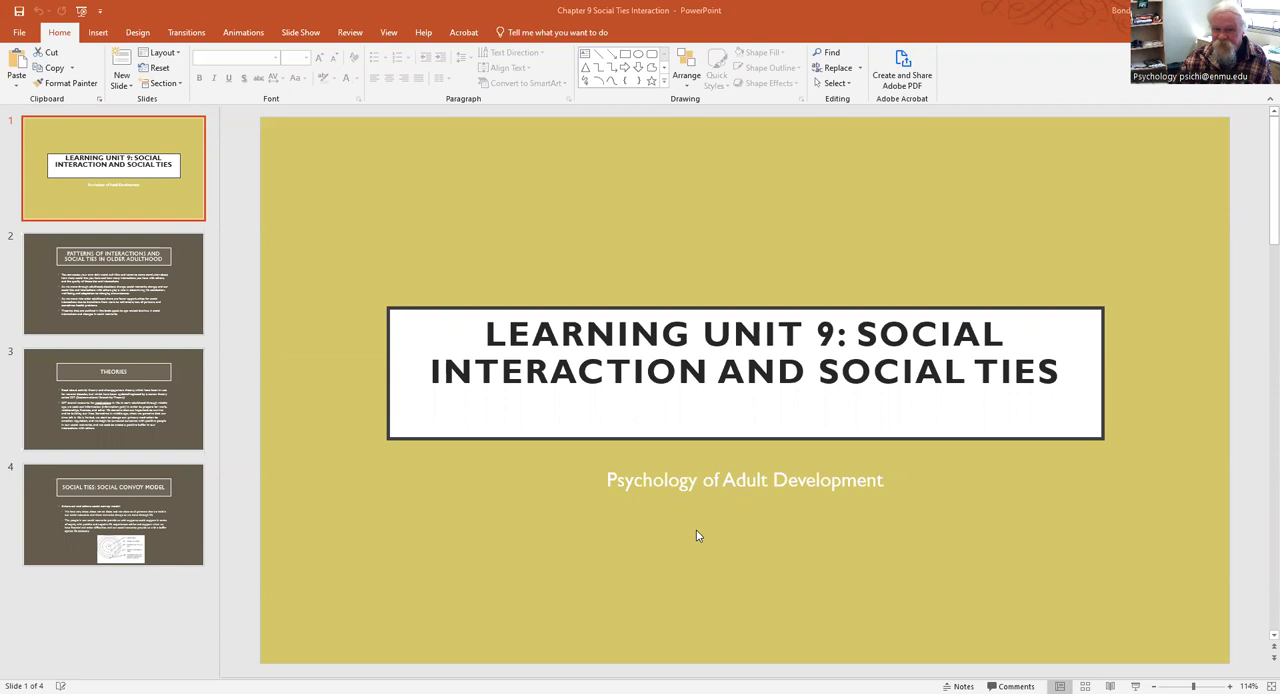
{"action": "mouse_move", "coordinate": [114, 270]}
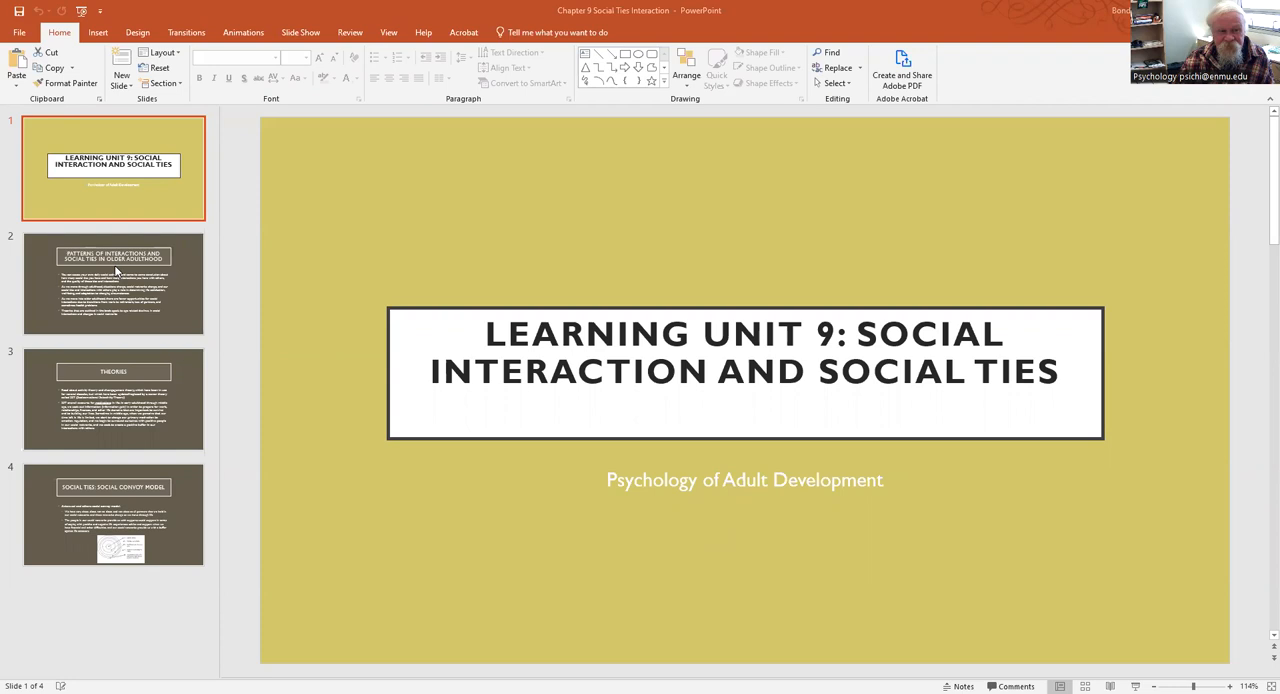
- Display slide 2, the four points on interaction patterns and social ties in older adulthood
{"action": "left_click", "coordinate": [112, 284]}
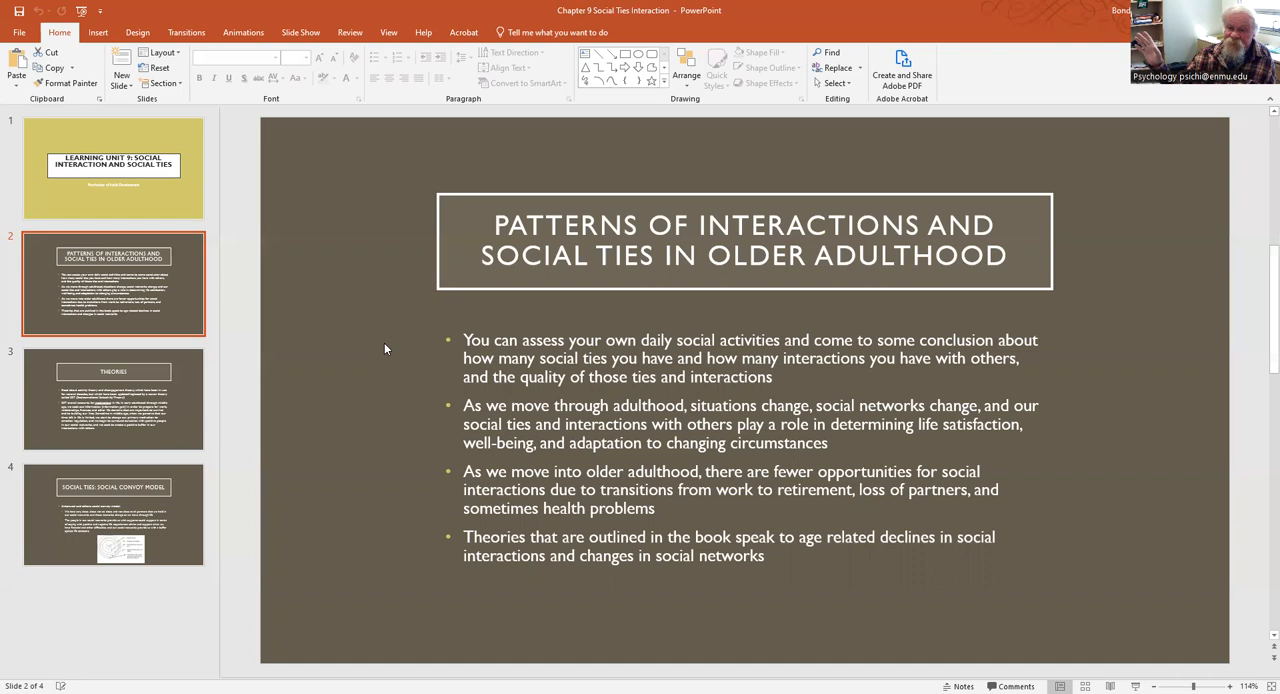
- Display slide 3, Theories: activity, disengagement and socioemotional selectivity theory
{"action": "left_click", "coordinate": [112, 398]}
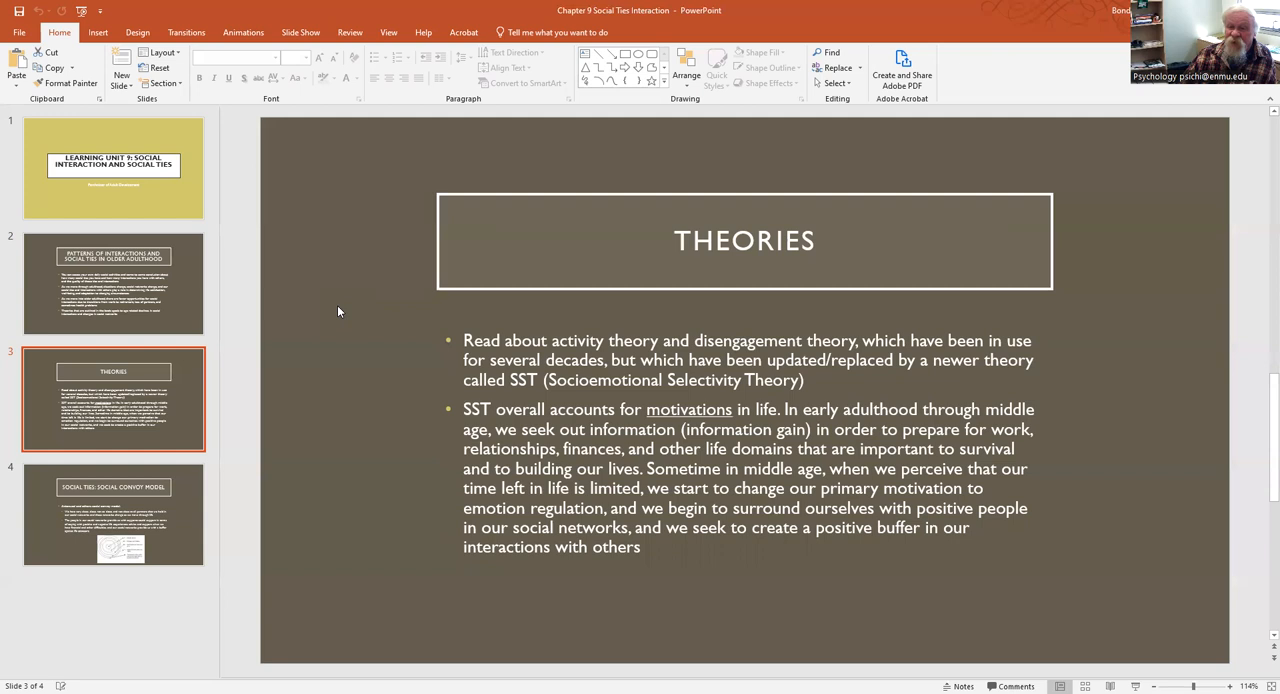
{"action": "mouse_move", "coordinate": [160, 510]}
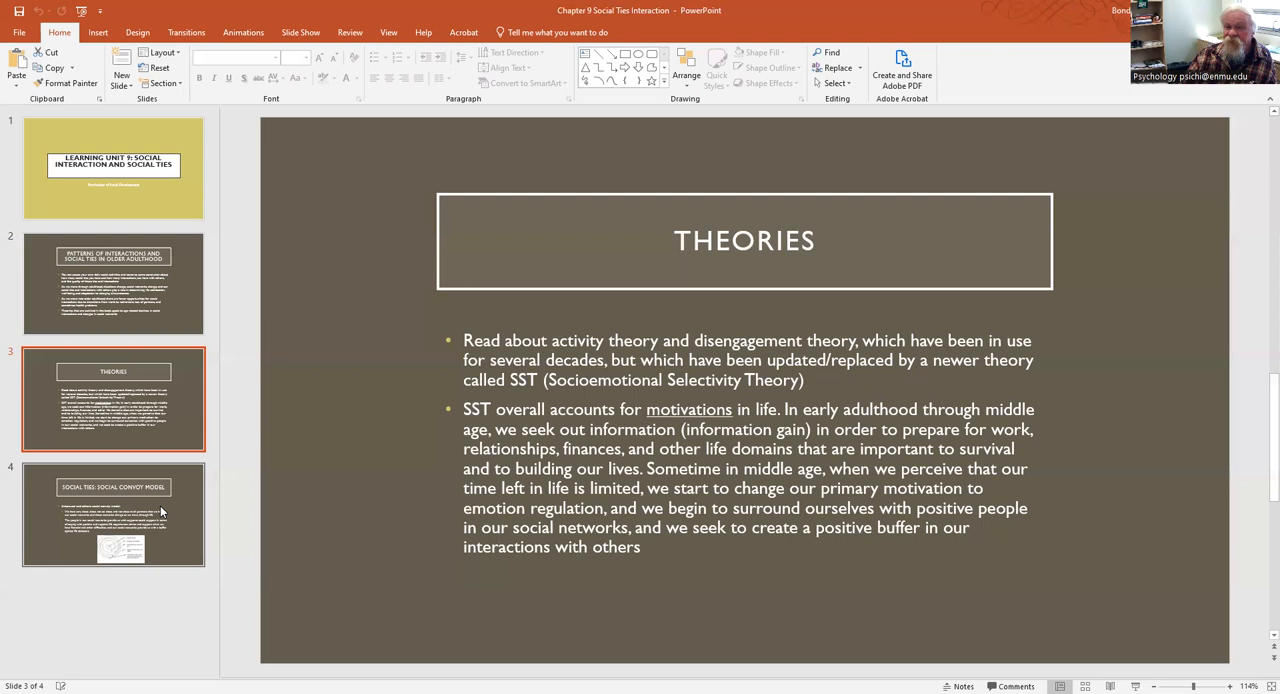
{"action": "left_click", "coordinate": [112, 512]}
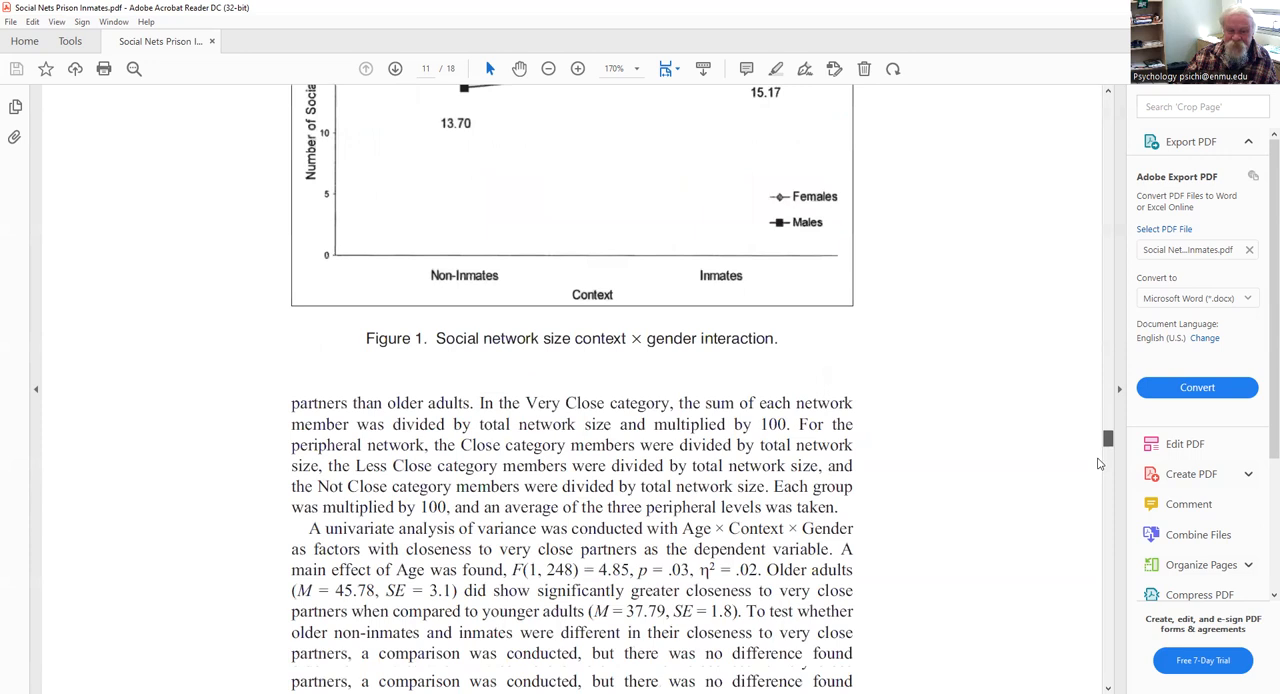
{"action": "scroll", "scroll_direction": "down", "scroll_amount": 3}
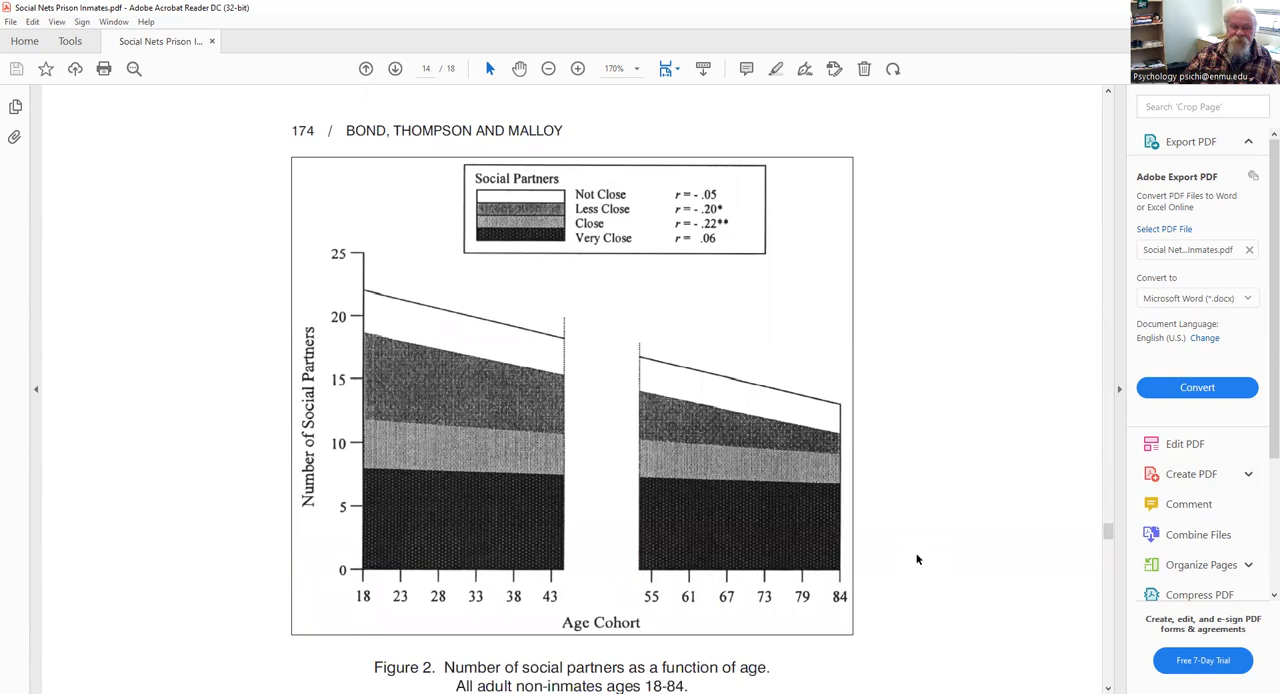
{"action": "mouse_move", "coordinate": [910, 620]}
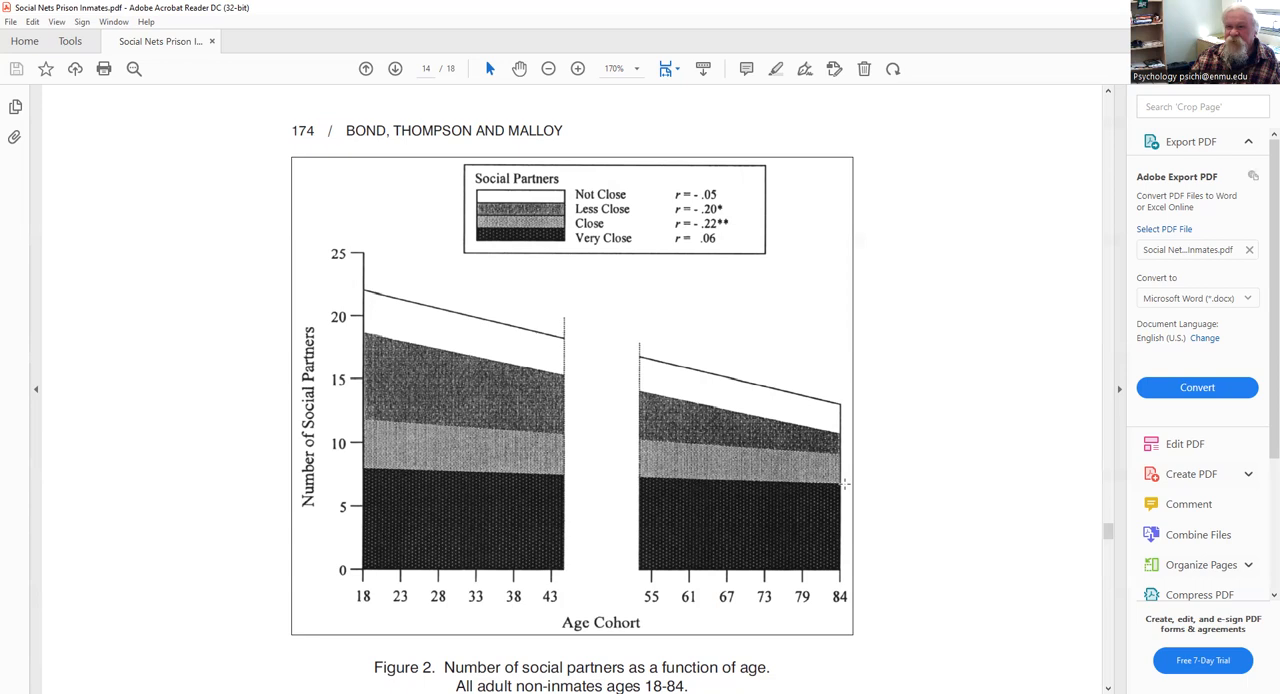
{"action": "mouse_move", "coordinate": [532, 508]}
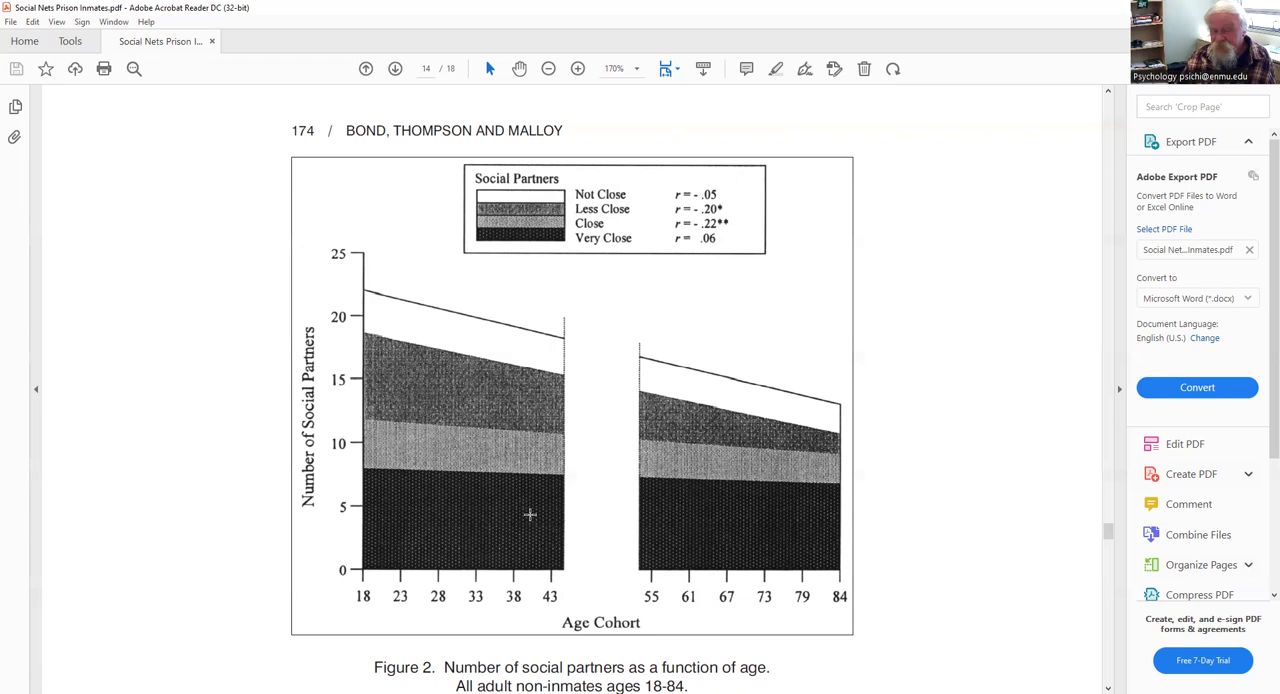
{"action": "mouse_move", "coordinate": [822, 522]}
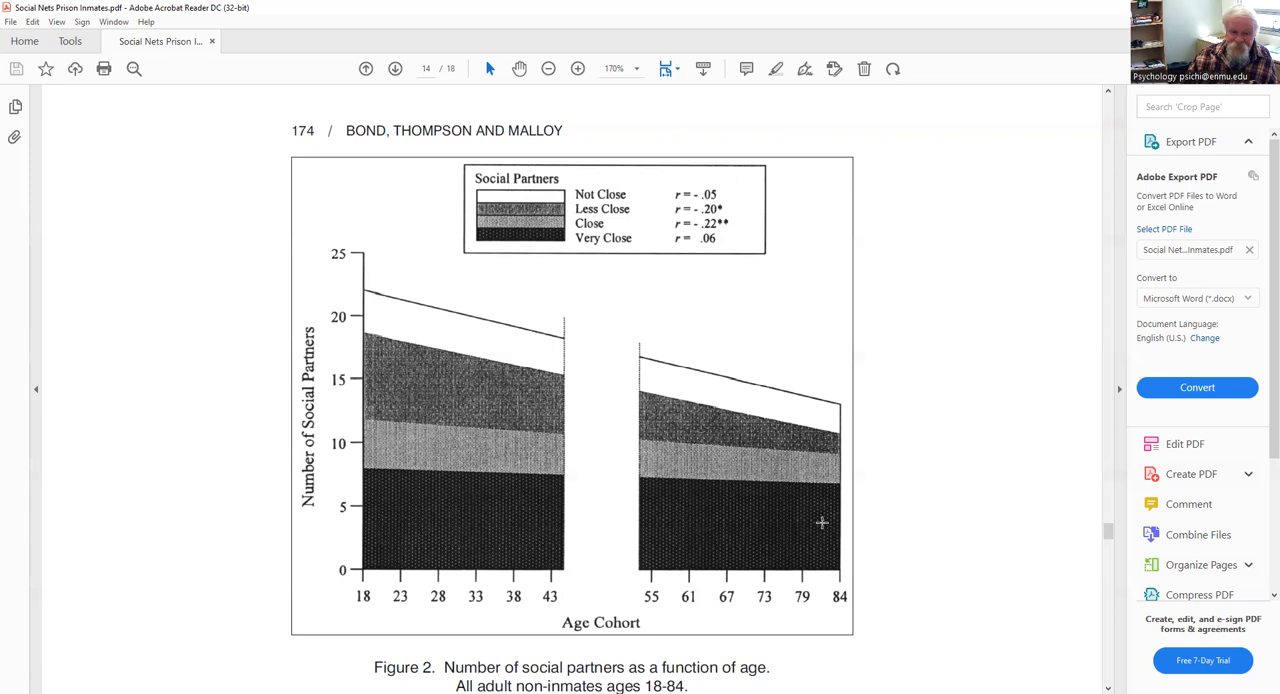
{"action": "mouse_move", "coordinate": [476, 444]}
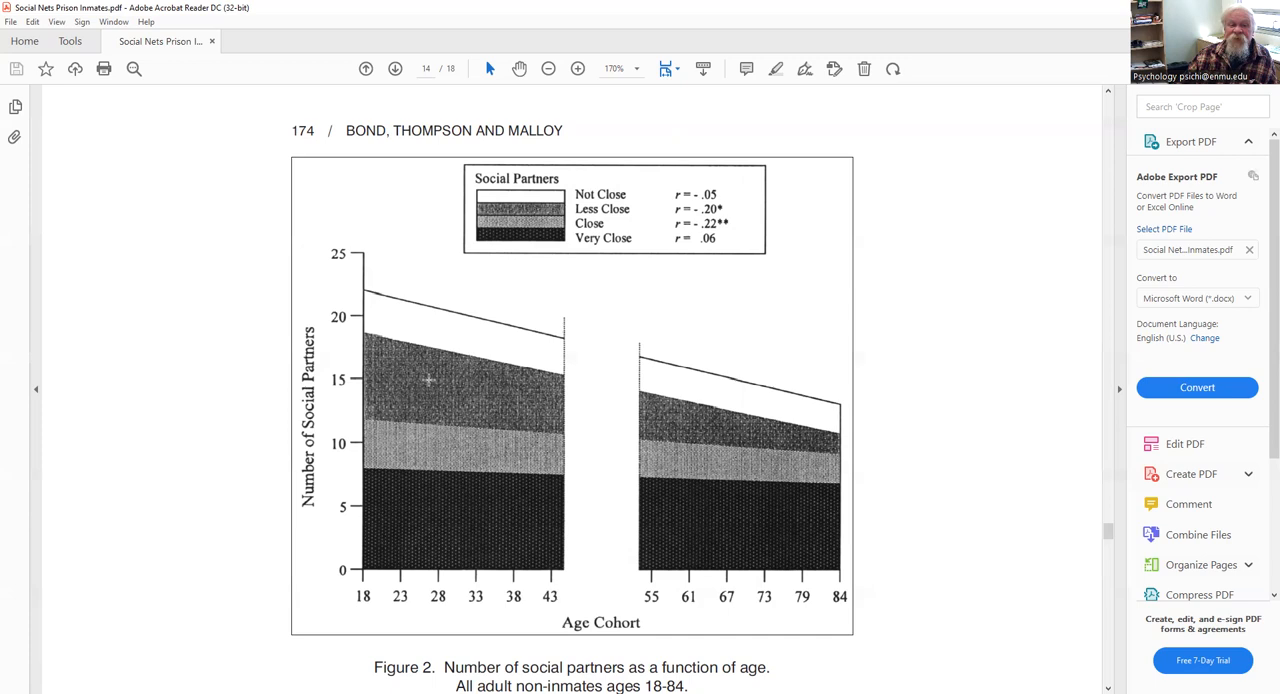
{"action": "mouse_move", "coordinate": [504, 404]}
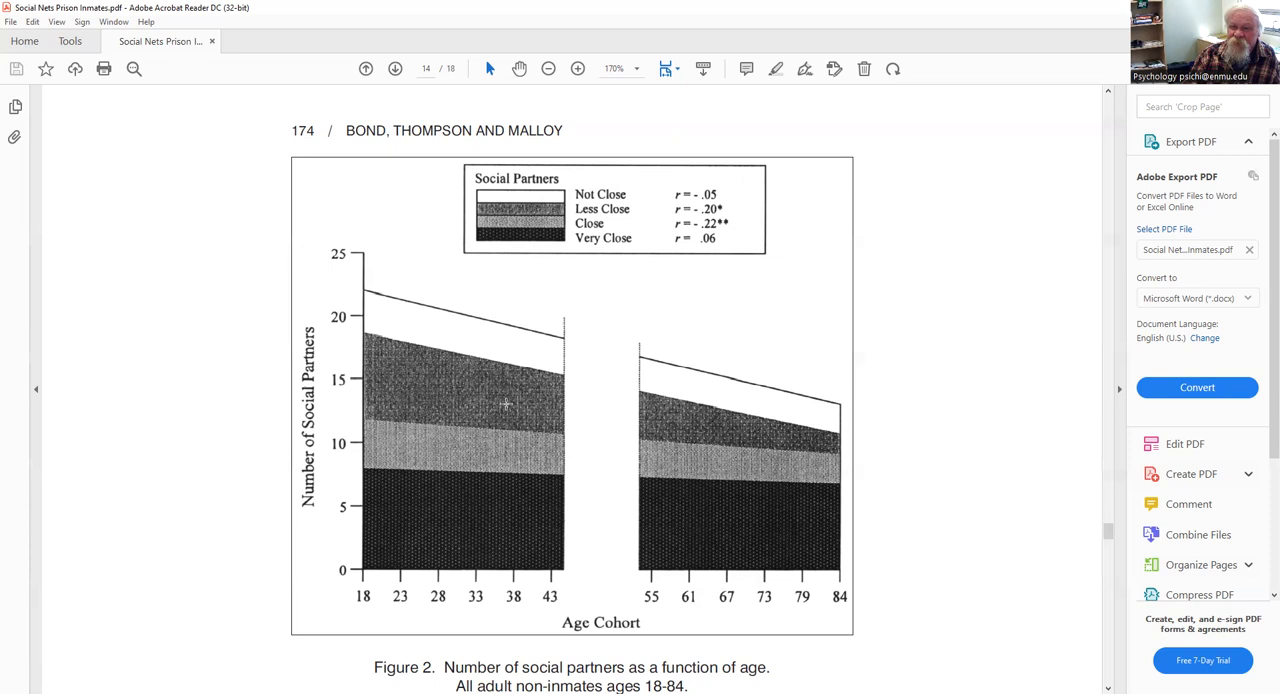
{"action": "mouse_move", "coordinate": [576, 372]}
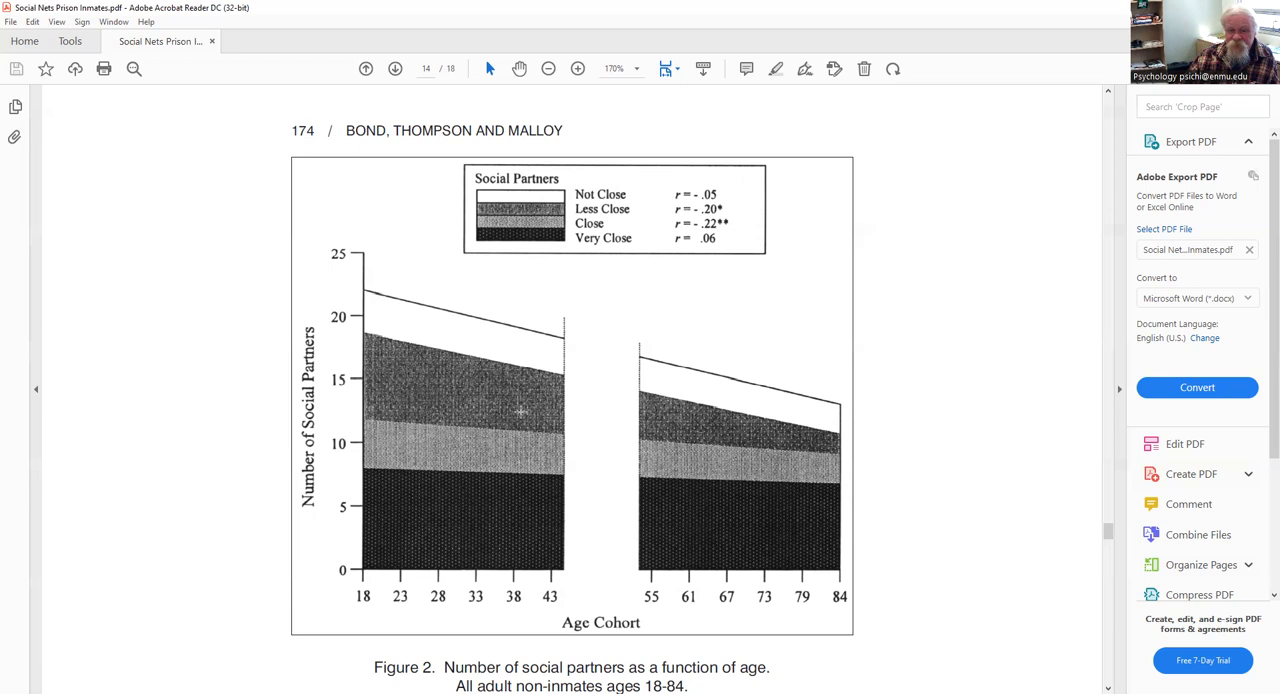
{"action": "mouse_move", "coordinate": [368, 290]}
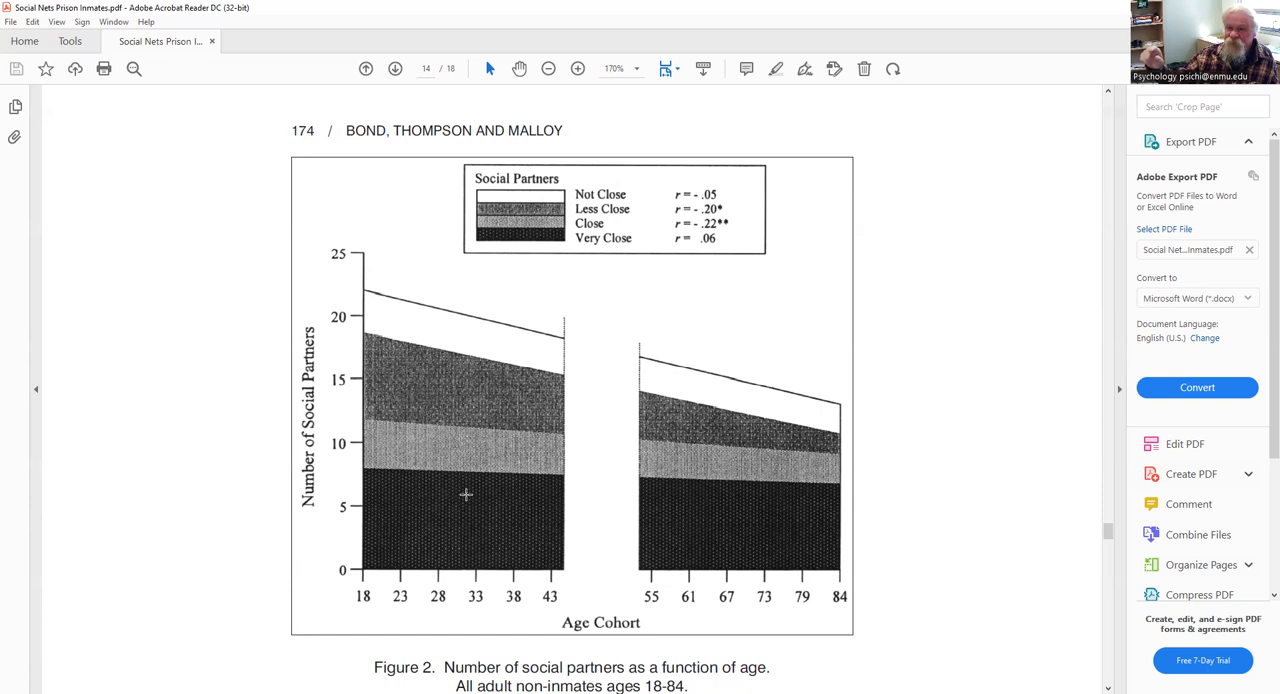
{"action": "mouse_move", "coordinate": [812, 502]}
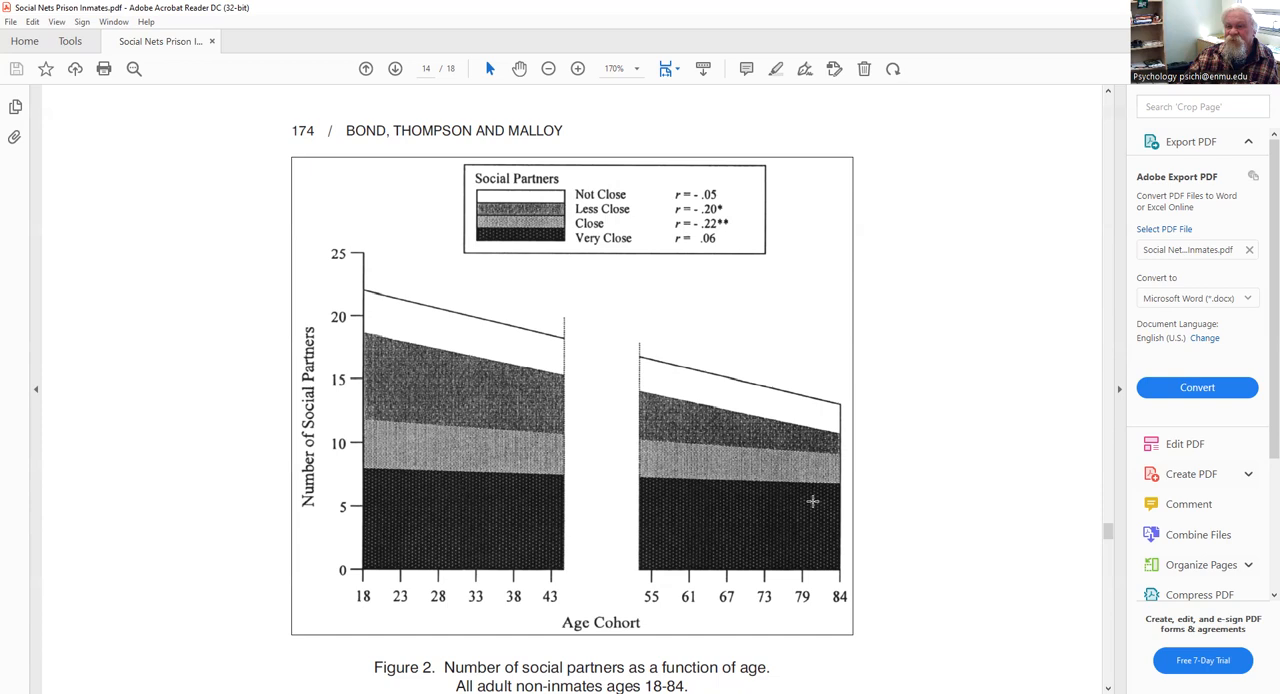
- Scroll page 14 to reveal the Figure 2 note on missing data for ages 43–54
{"action": "scroll", "scroll_direction": "down", "scroll_amount": 3}
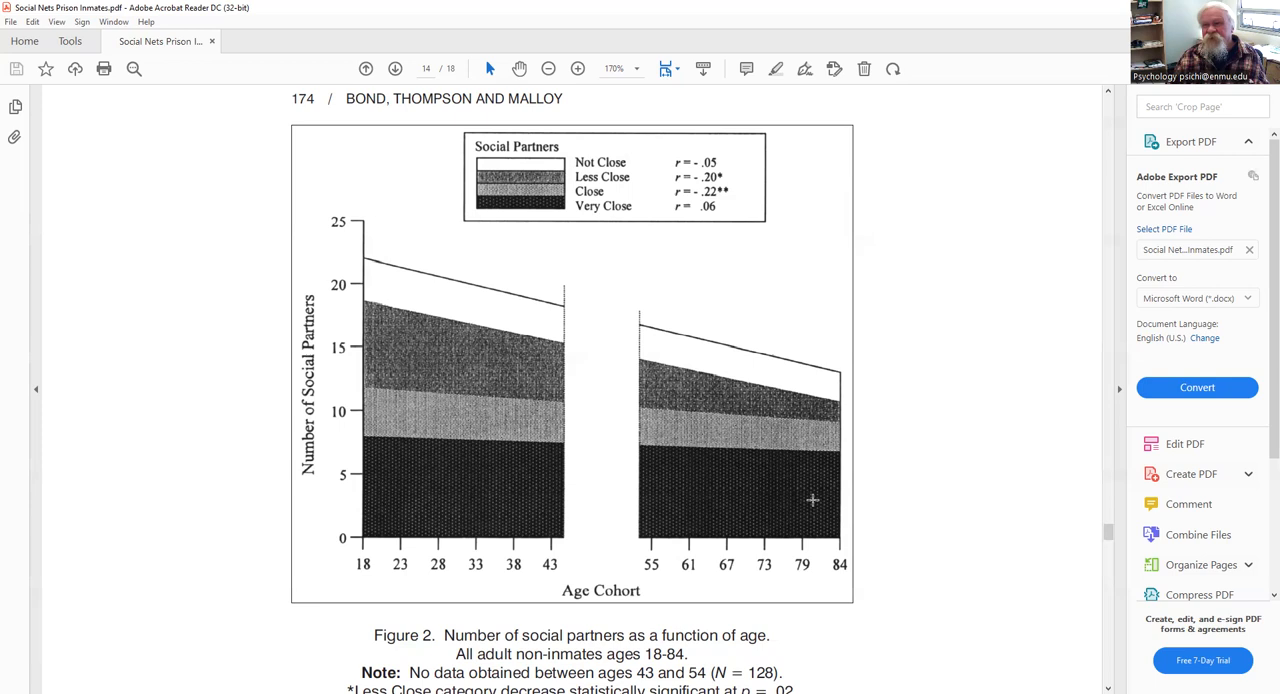
{"action": "mouse_move", "coordinate": [784, 468]}
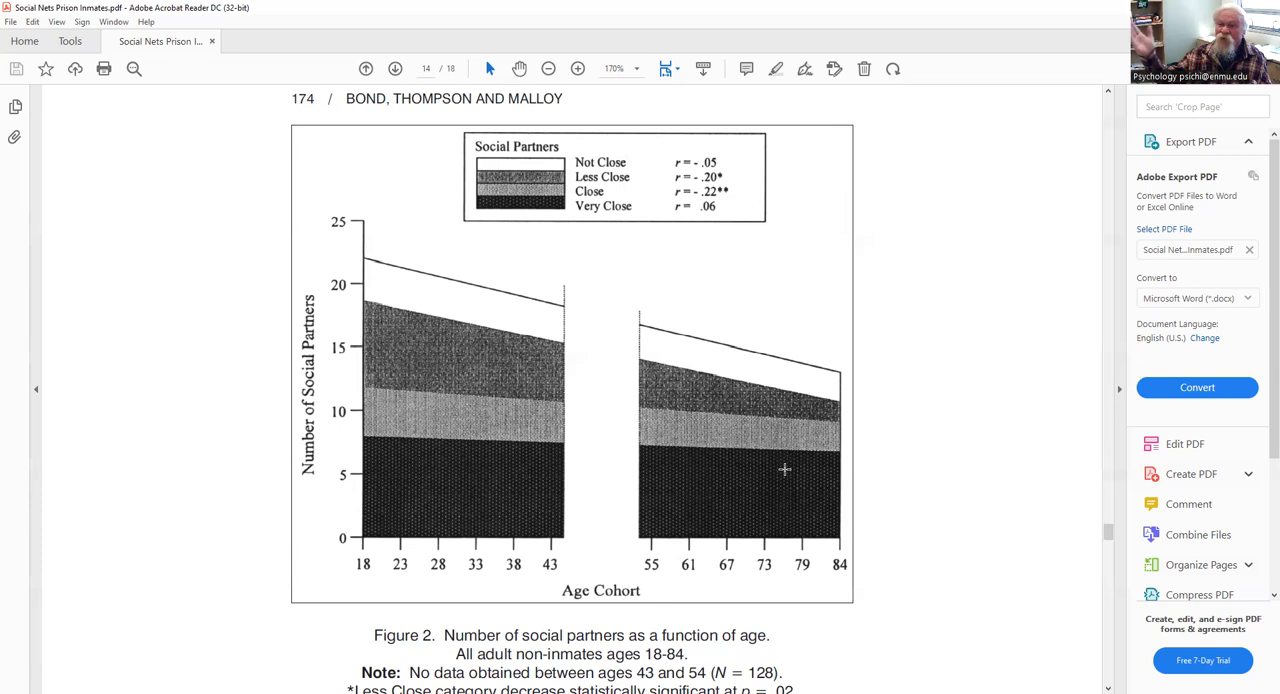
- Scroll to page 15 showing Figure 3, inmates' social partners by age cohort
{"action": "scroll", "scroll_direction": "down", "scroll_amount": 3}
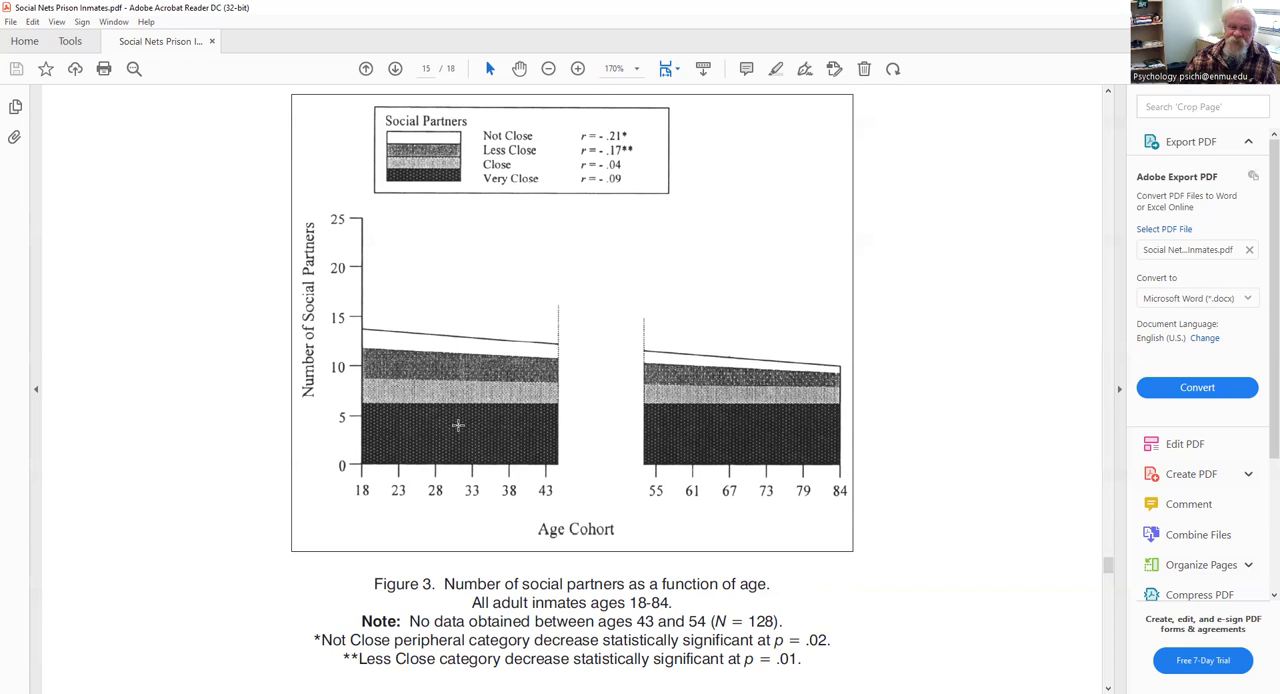
{"action": "mouse_move", "coordinate": [836, 420]}
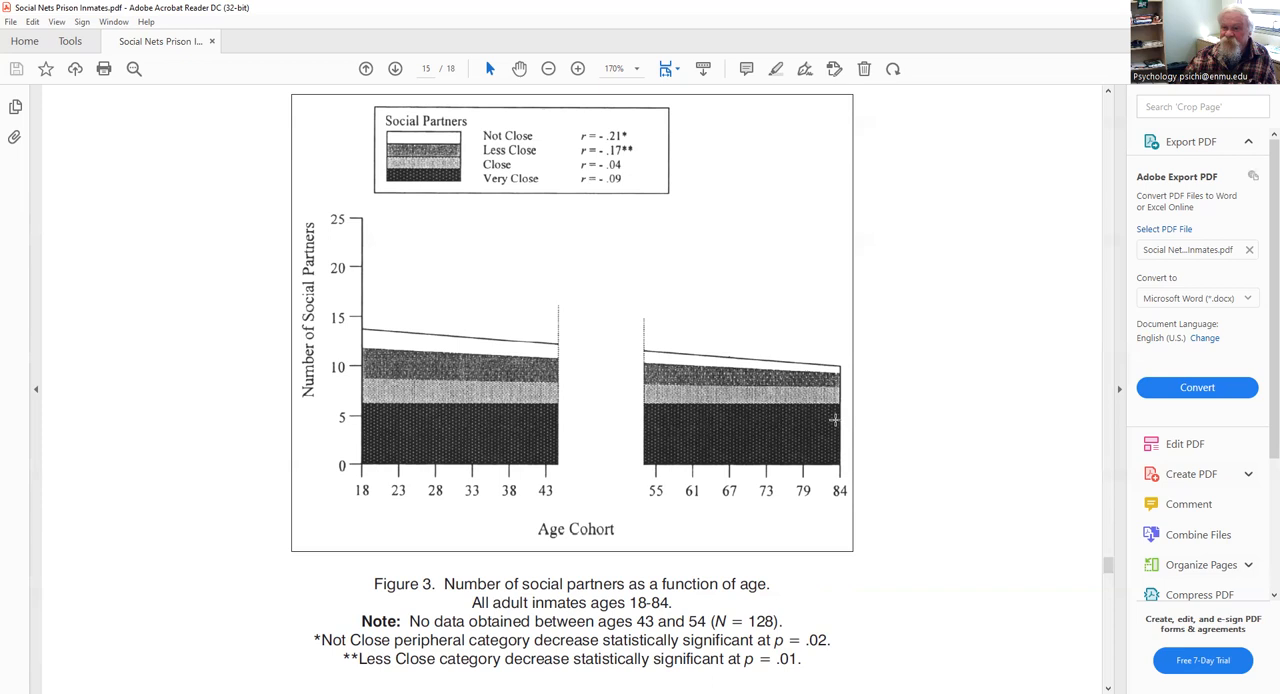
{"action": "mouse_move", "coordinate": [808, 396]}
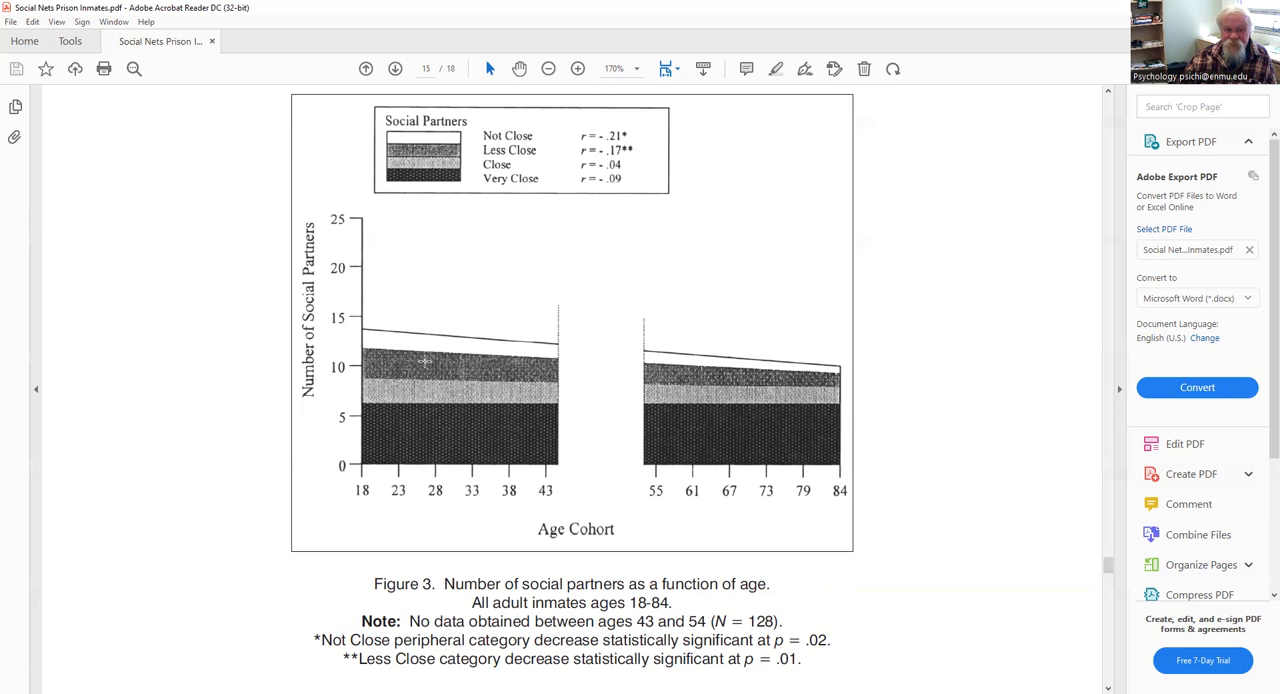
{"action": "mouse_move", "coordinate": [400, 336]}
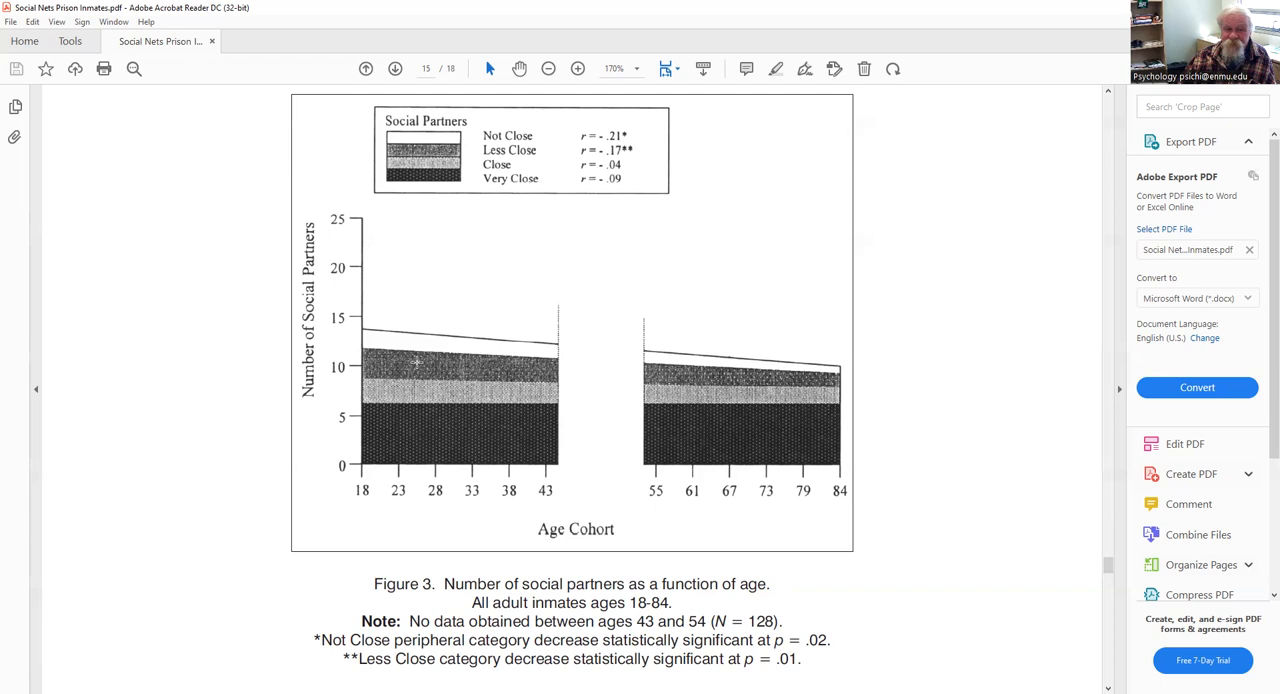
{"action": "mouse_move", "coordinate": [826, 380]}
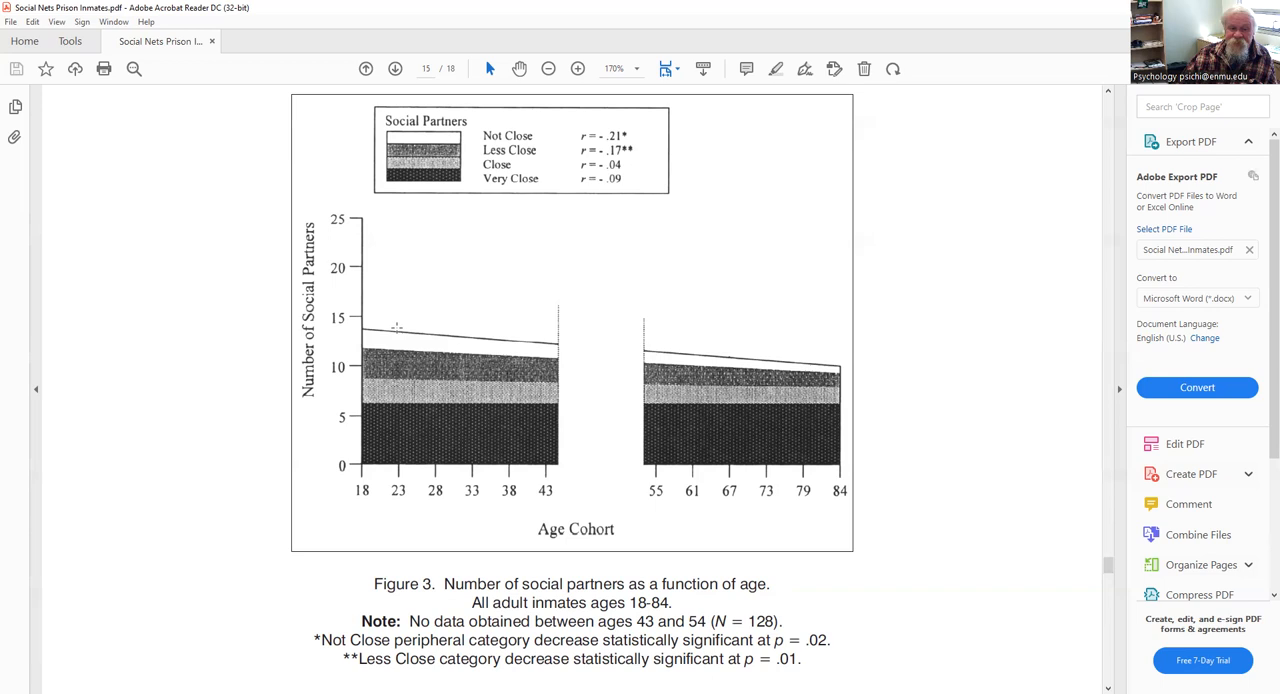
{"action": "mouse_move", "coordinate": [856, 398]}
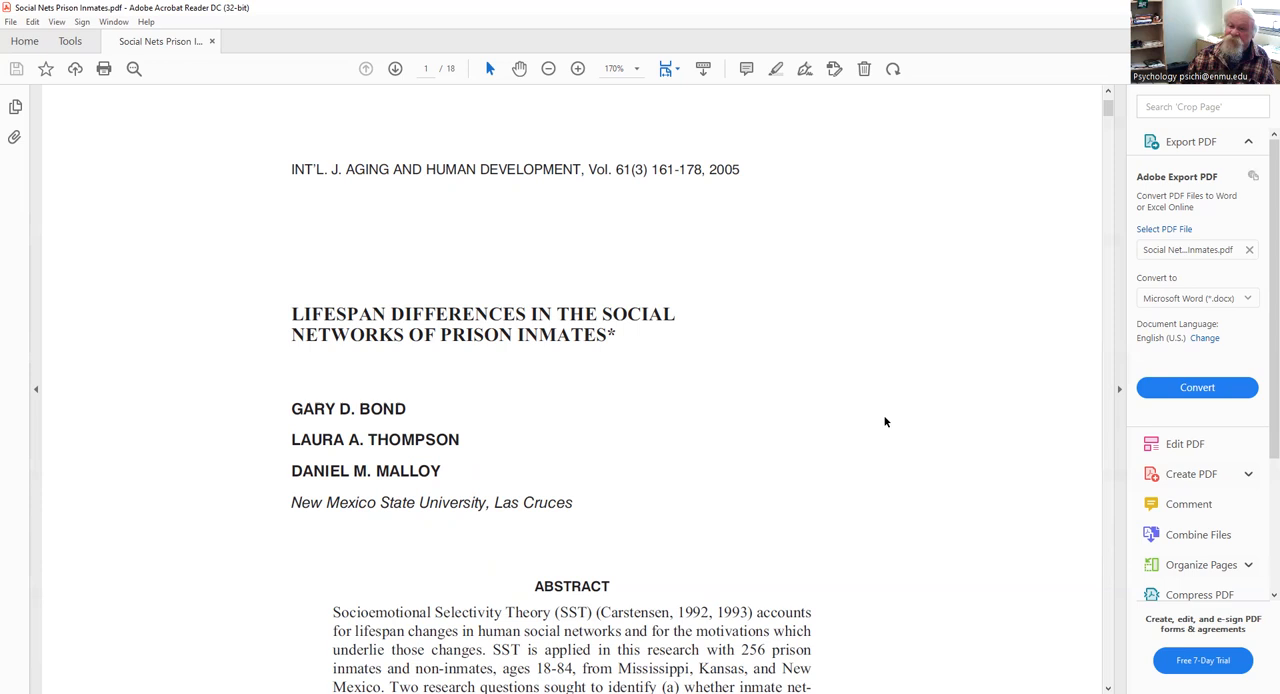
{"action": "mouse_move", "coordinate": [788, 40]}
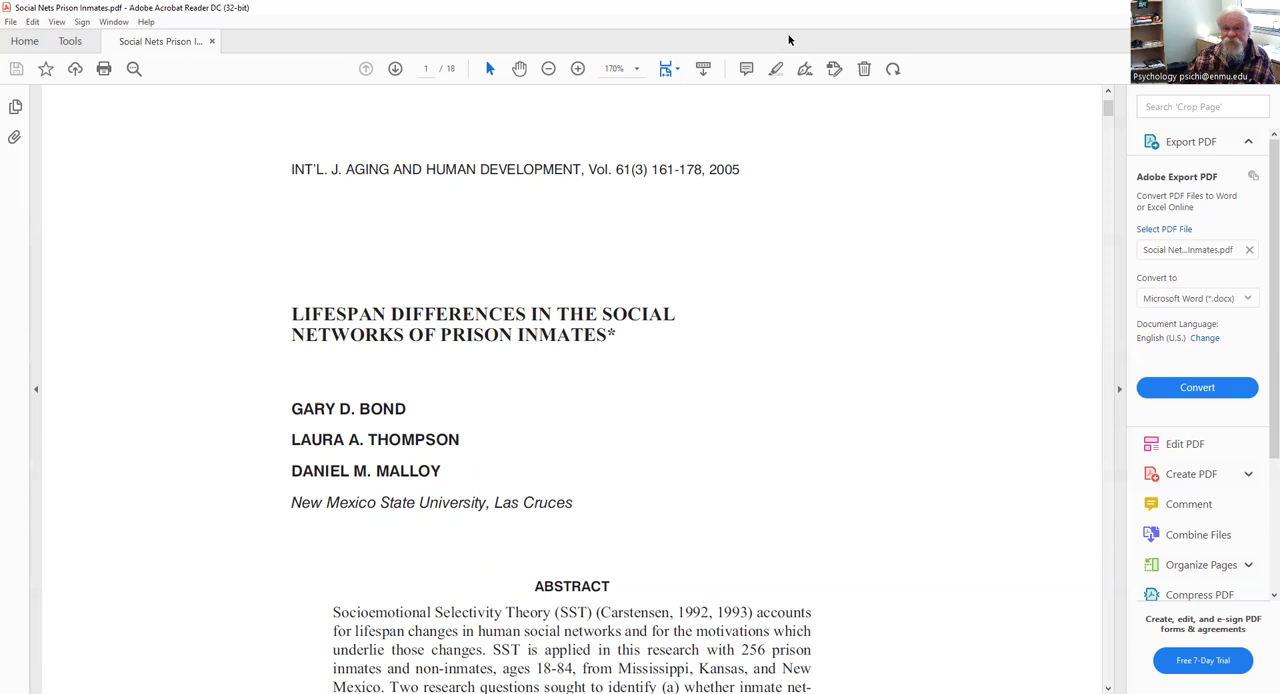